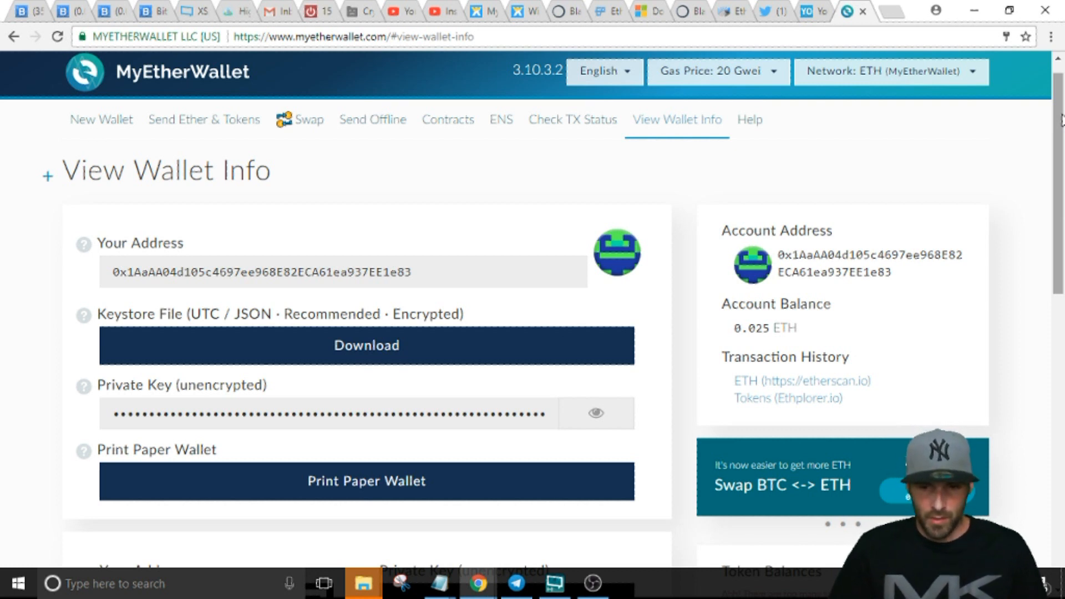
# View this address's held tokens and choose EOS from the token list.
pyautogui.scroll(-3)
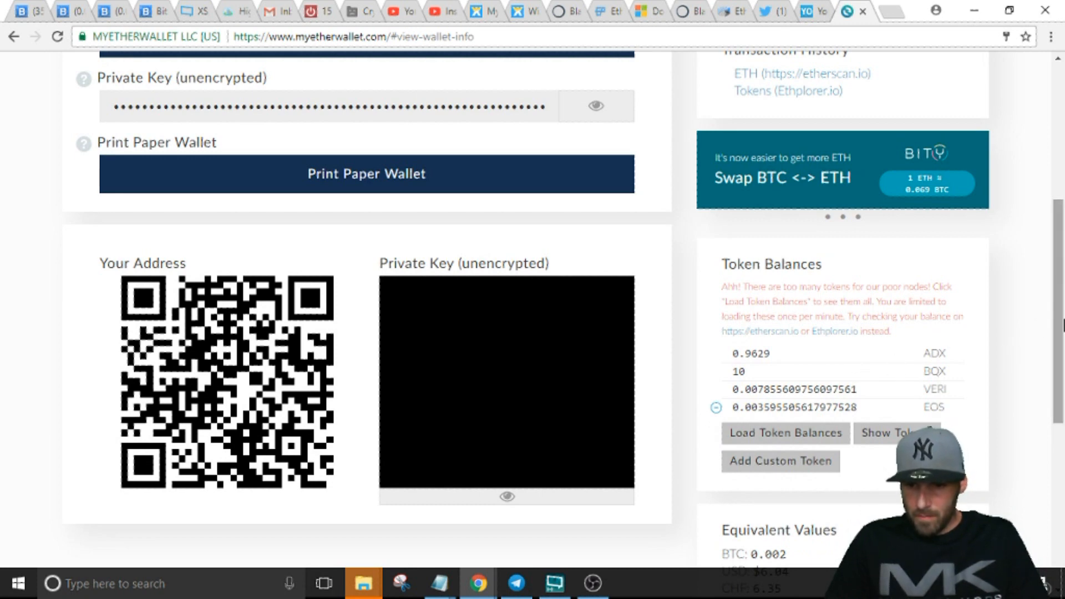
pyautogui.scroll(-3)
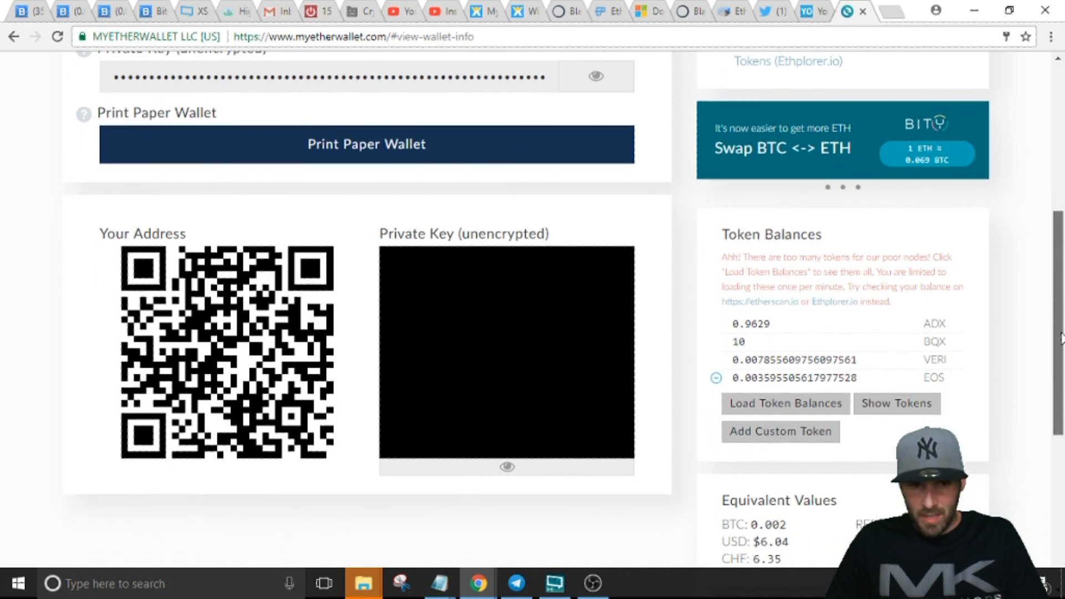
pyautogui.scroll(-3)
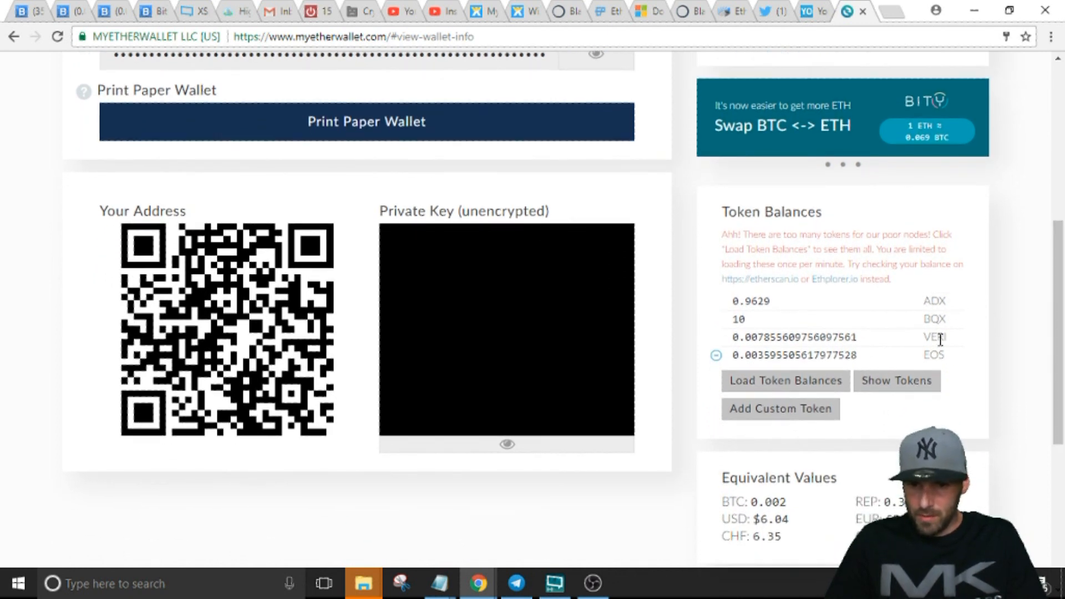
pyautogui.scroll(-3)
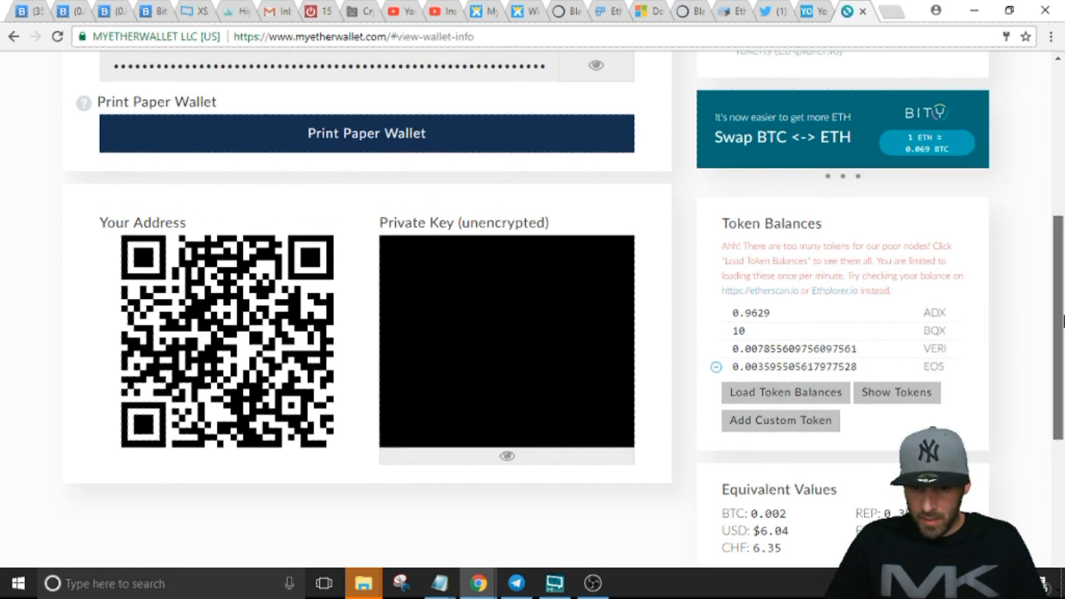
pyautogui.scroll(-3)
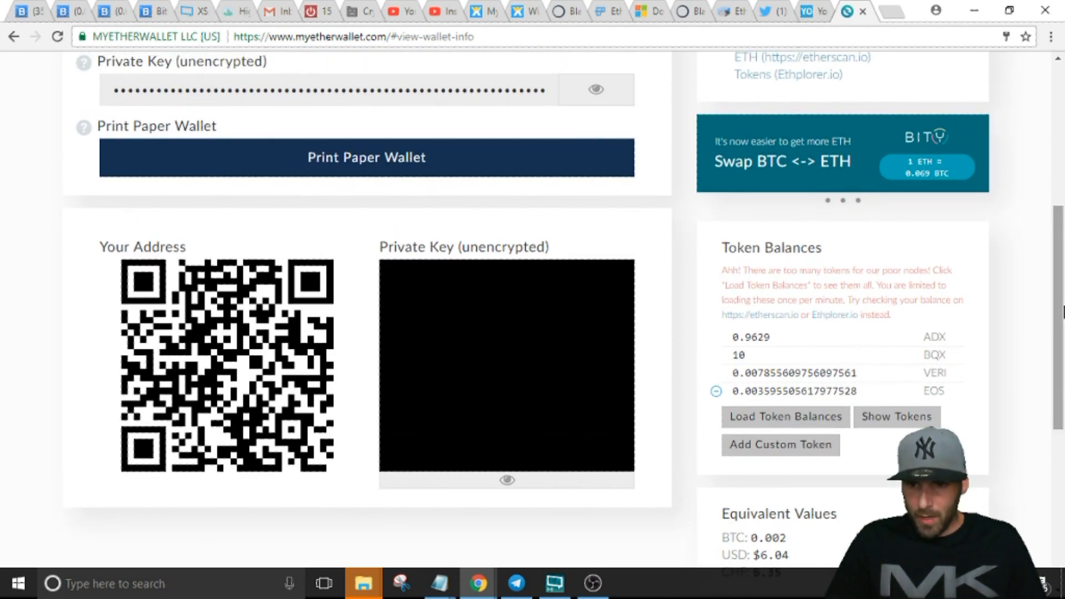
pyautogui.scroll(3)
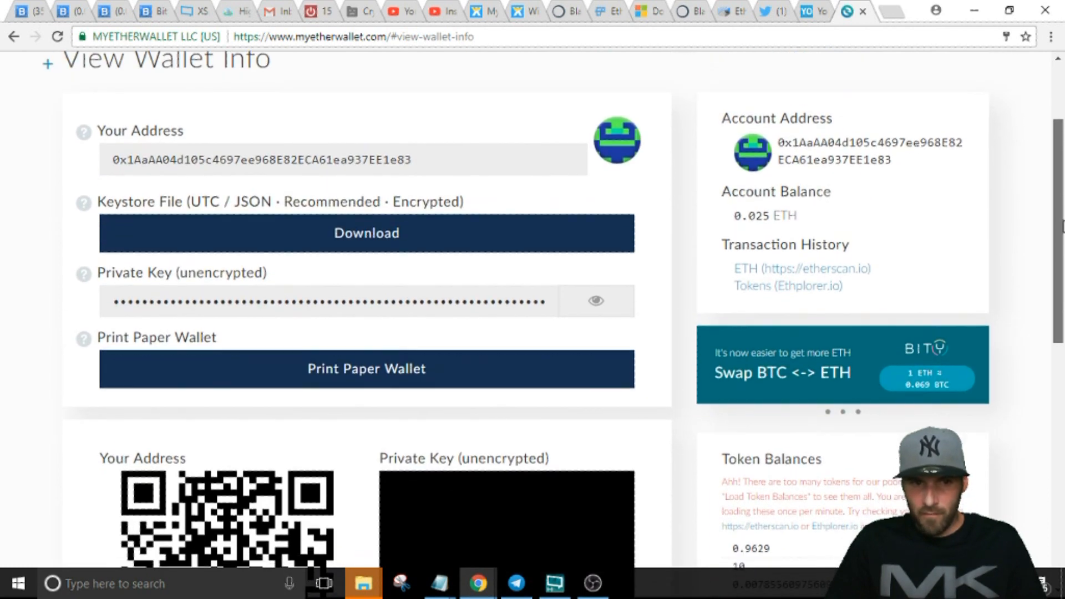
pyautogui.scroll(-3)
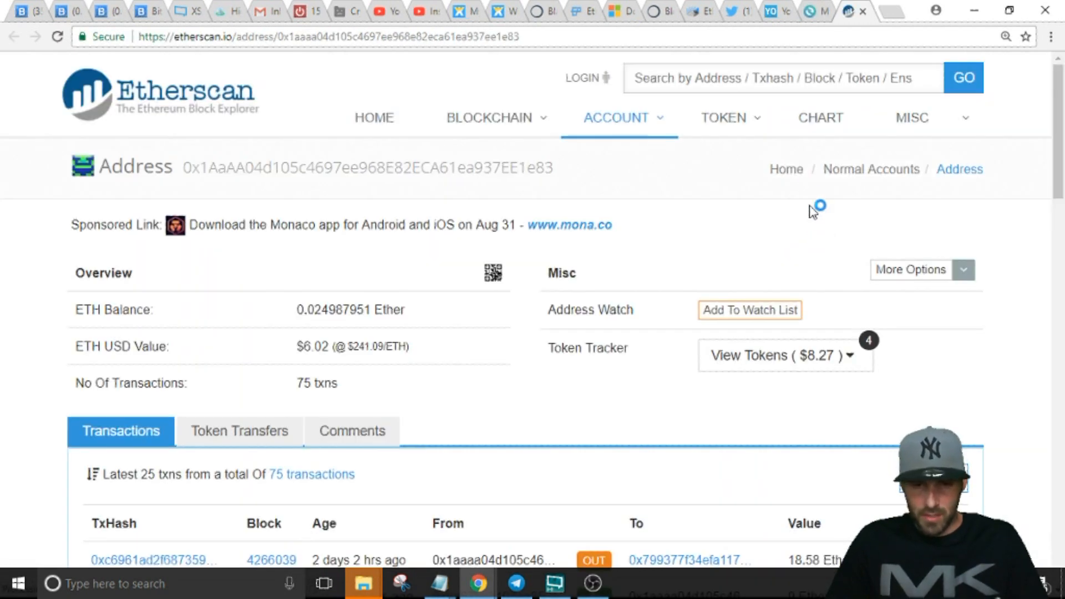
pyautogui.click(785, 355)
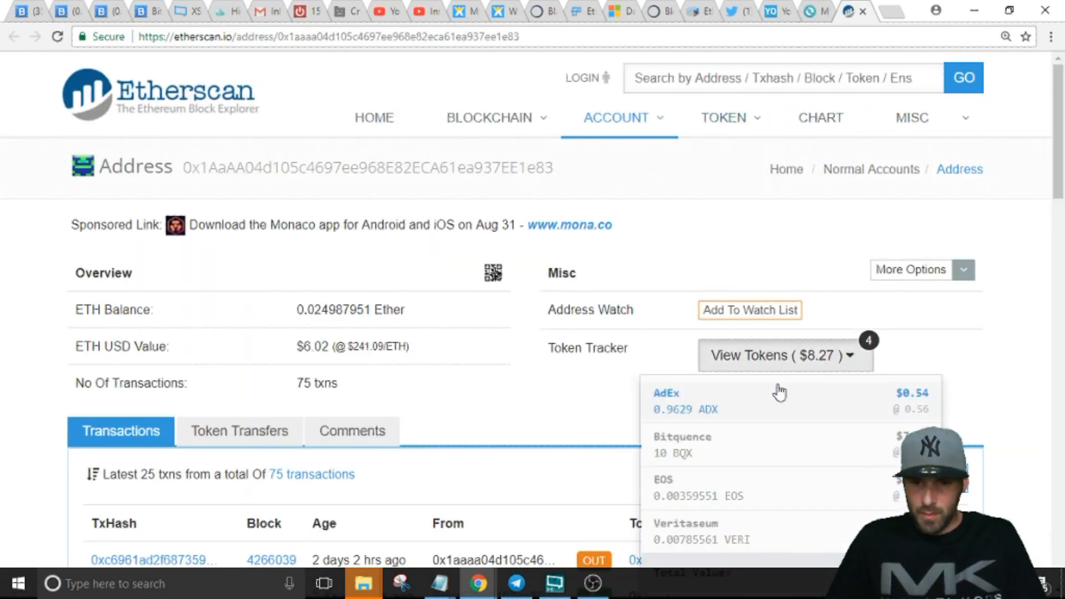
pyautogui.moveTo(768, 534)
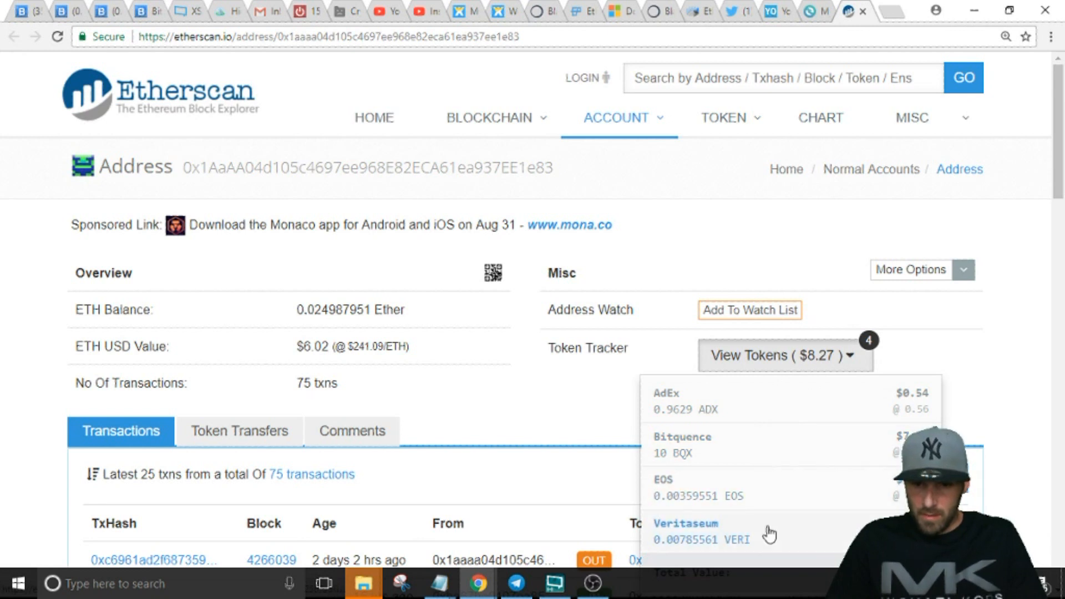
pyautogui.moveTo(777, 488)
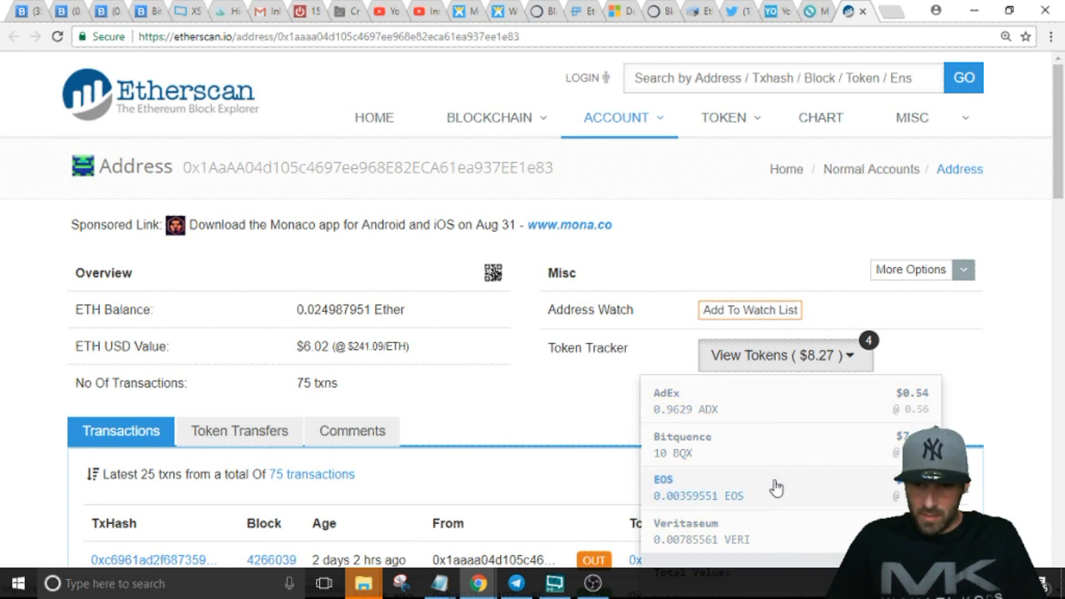
pyautogui.click(714, 488)
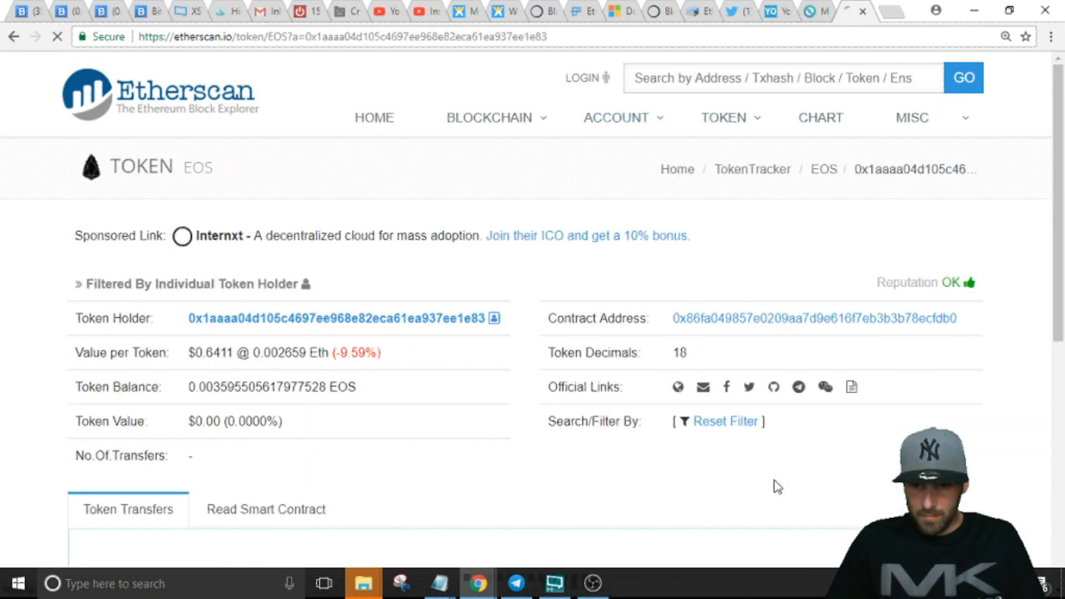
# Switch from the EOS transfer list to the Read Smart Contract section.
pyautogui.scroll(-3)
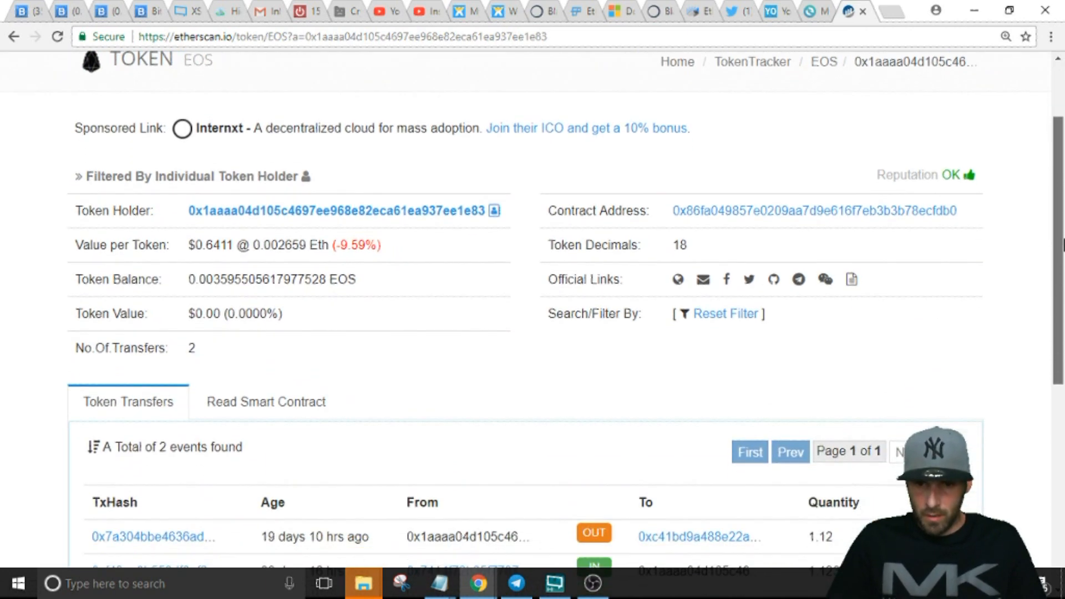
pyautogui.scroll(-3)
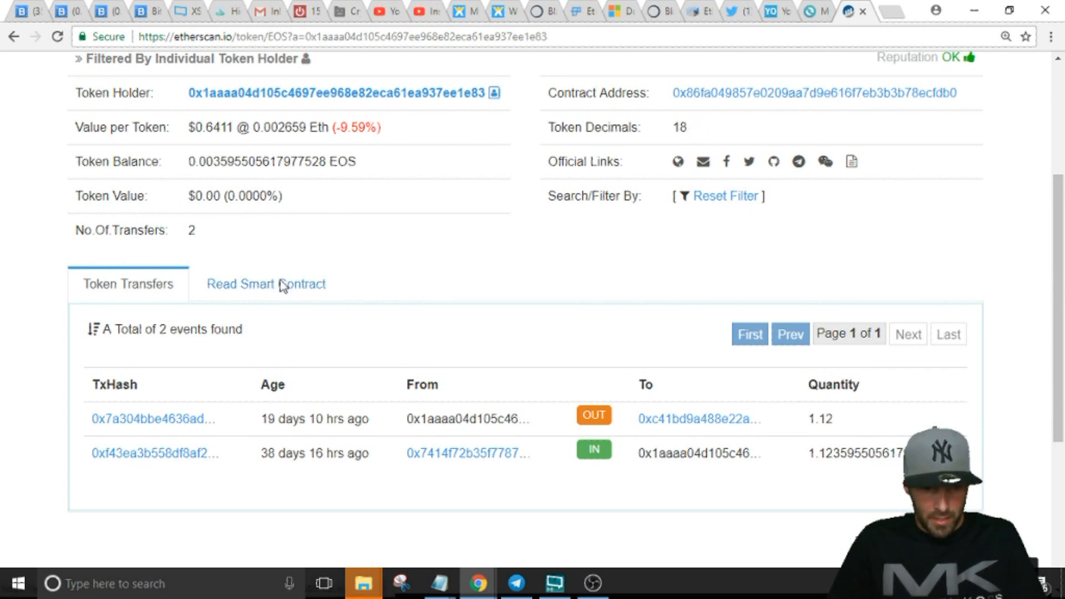
pyautogui.click(265, 283)
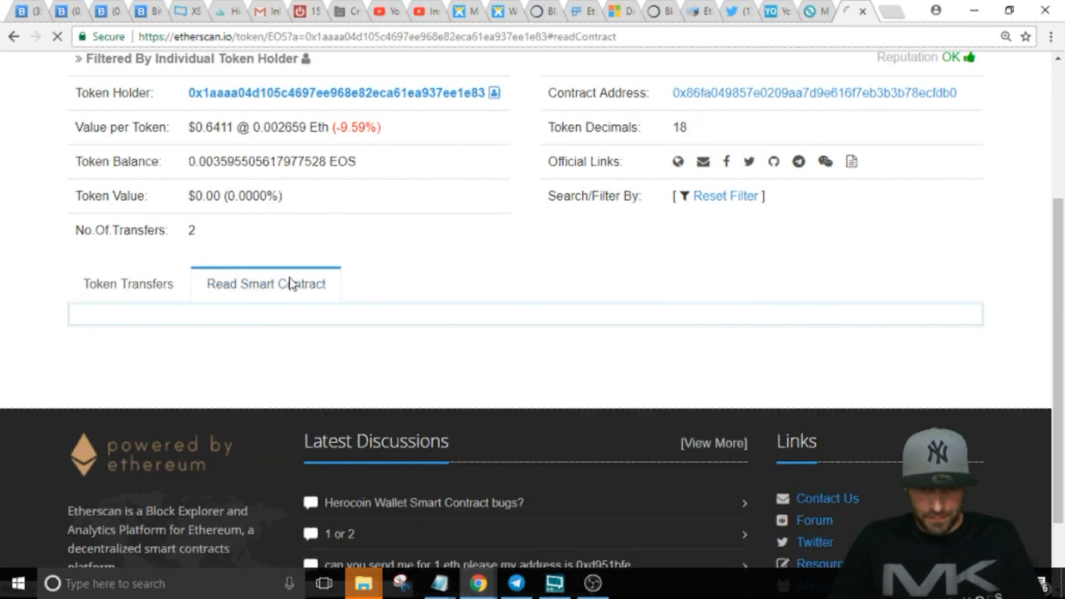
# Load the EOS contract's read fields: name, totalSupply, 18 decimals, owner and symbol.
pyautogui.click(266, 283)
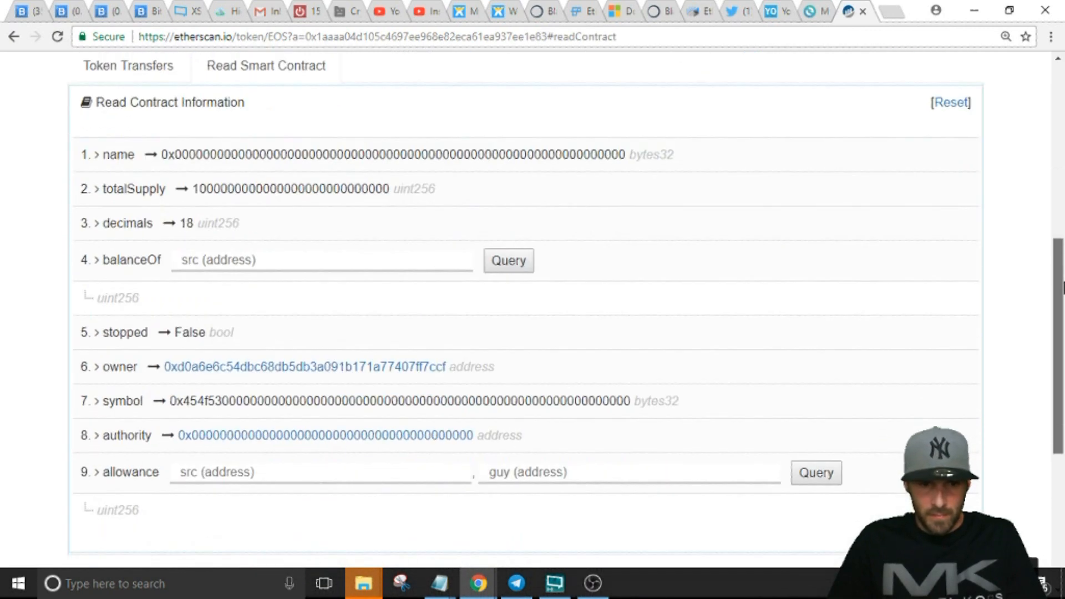
pyautogui.scroll(3)
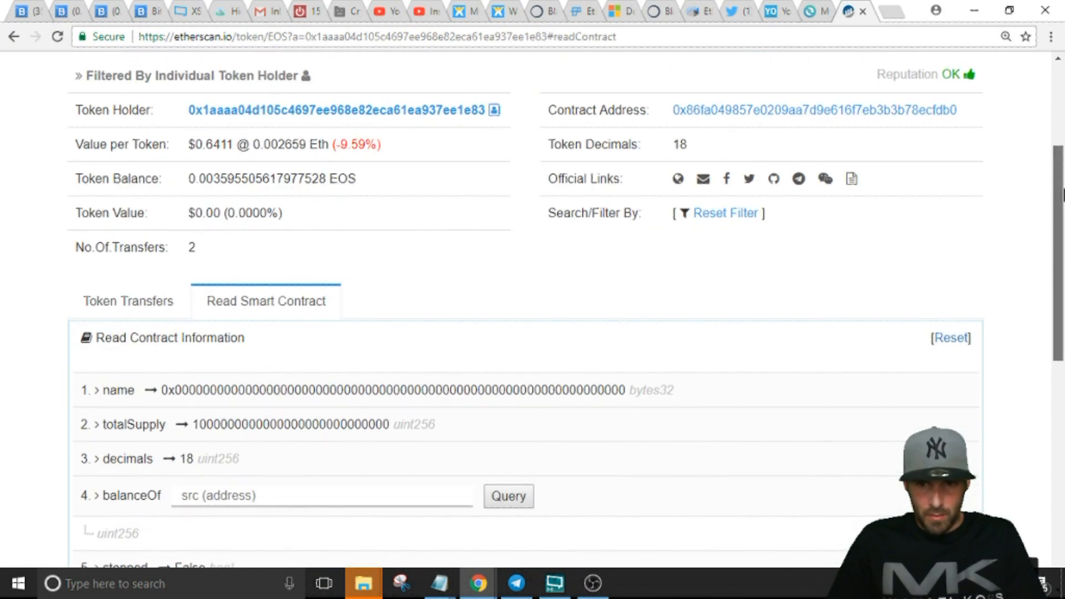
pyautogui.scroll(-3)
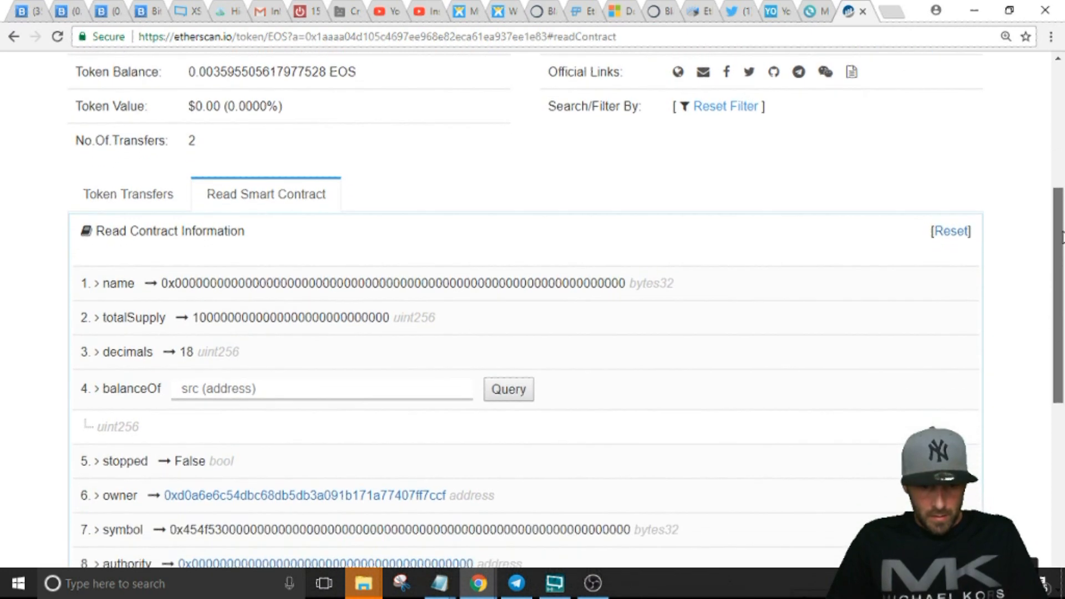
pyautogui.scroll(-3)
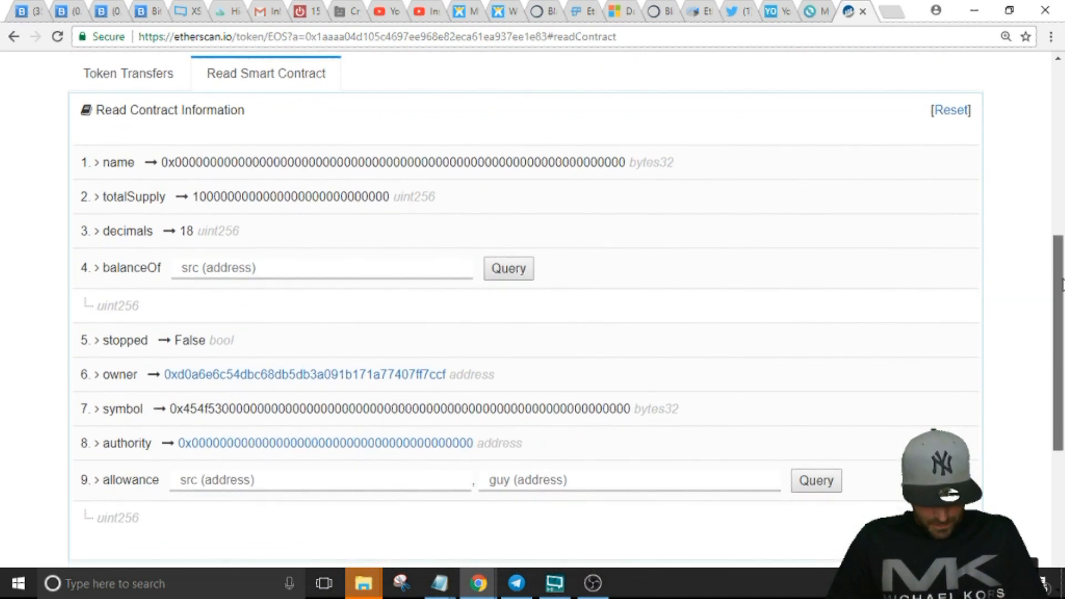
pyautogui.scroll(3)
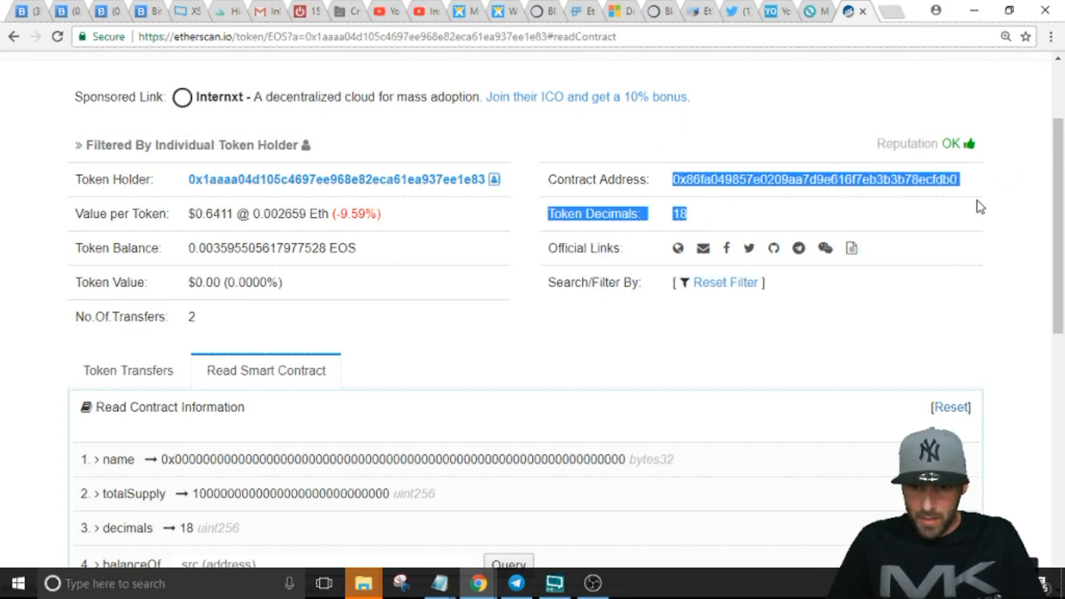
# Copy the EOS token's contract address from the Etherscan page.
pyautogui.rightClick(816, 179)
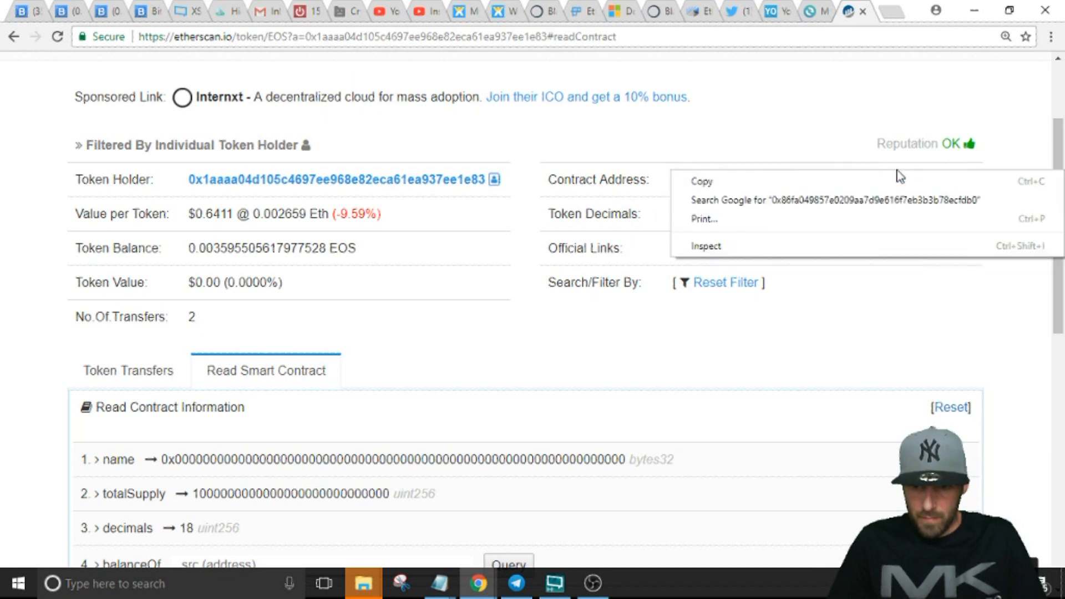
pyautogui.click(702, 181)
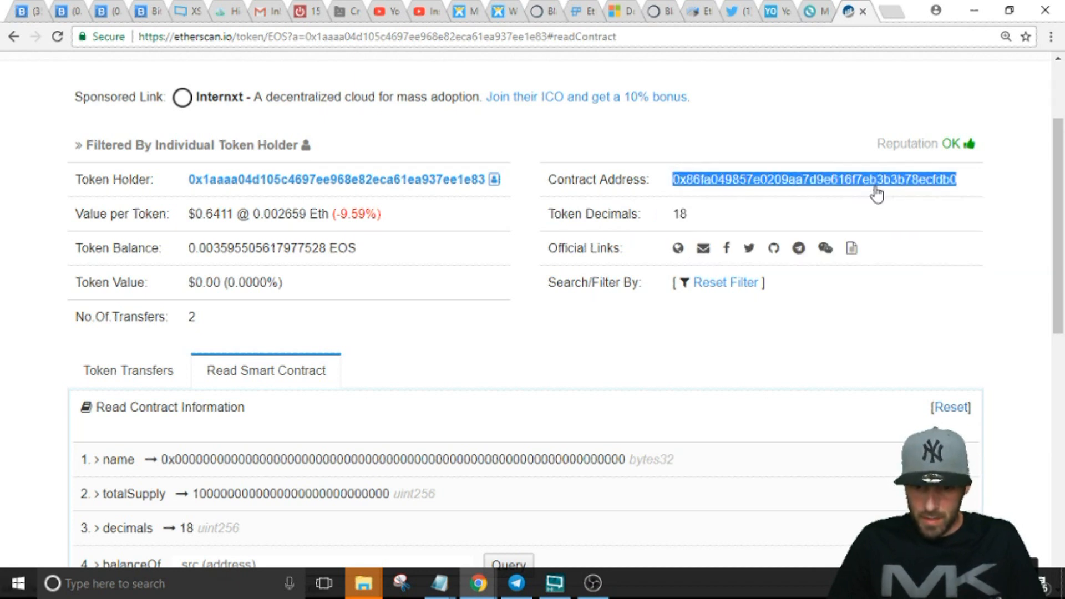
pyautogui.moveTo(718, 228)
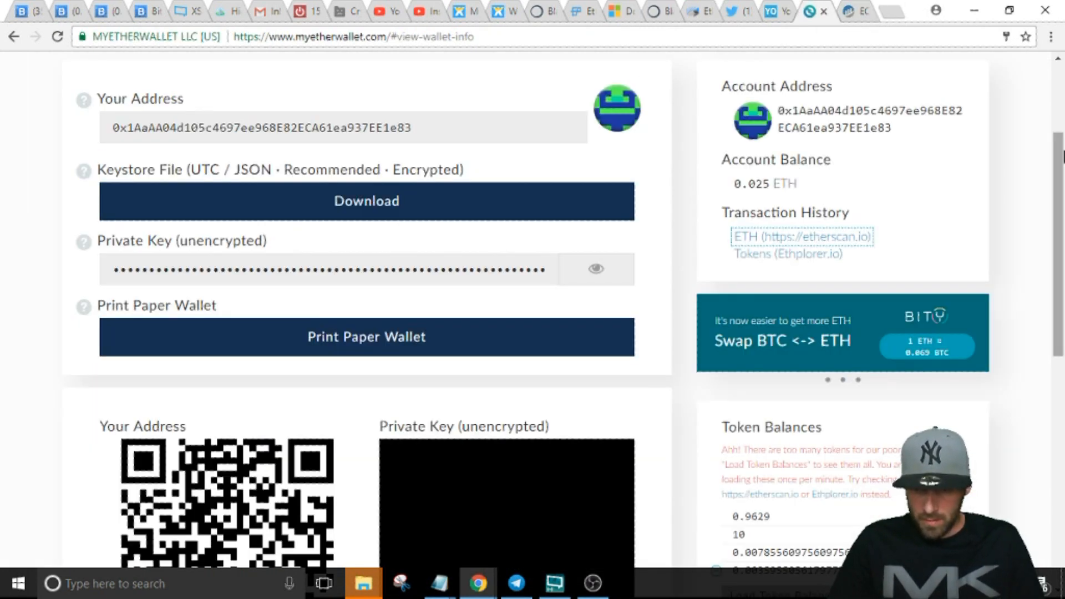
# Save a custom token with the pasted EOS contract address, symbol EOS and 18 decimals.
pyautogui.scroll(-3)
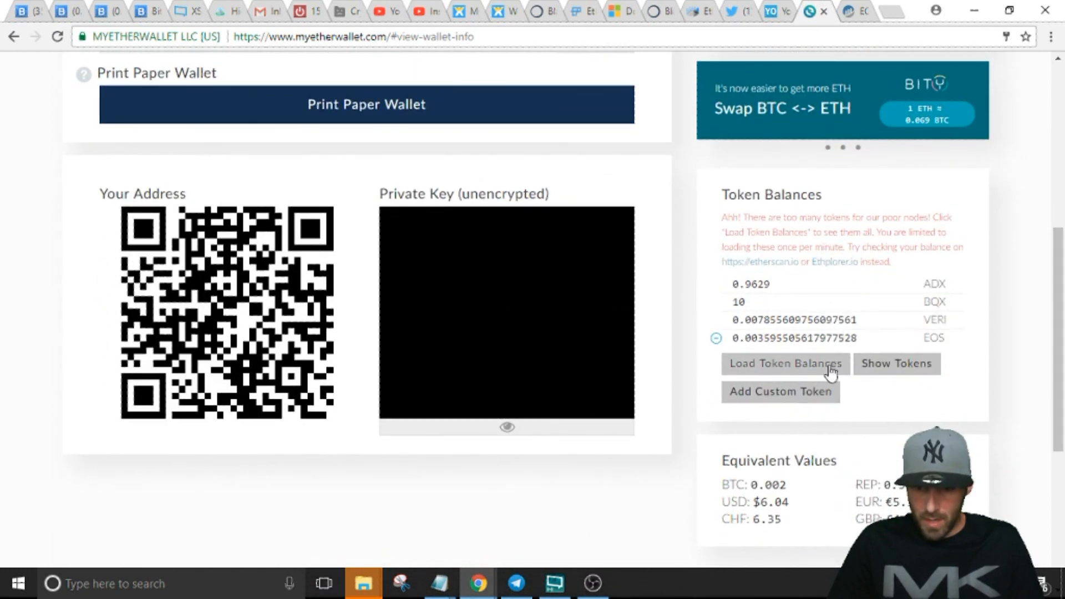
pyautogui.click(781, 391)
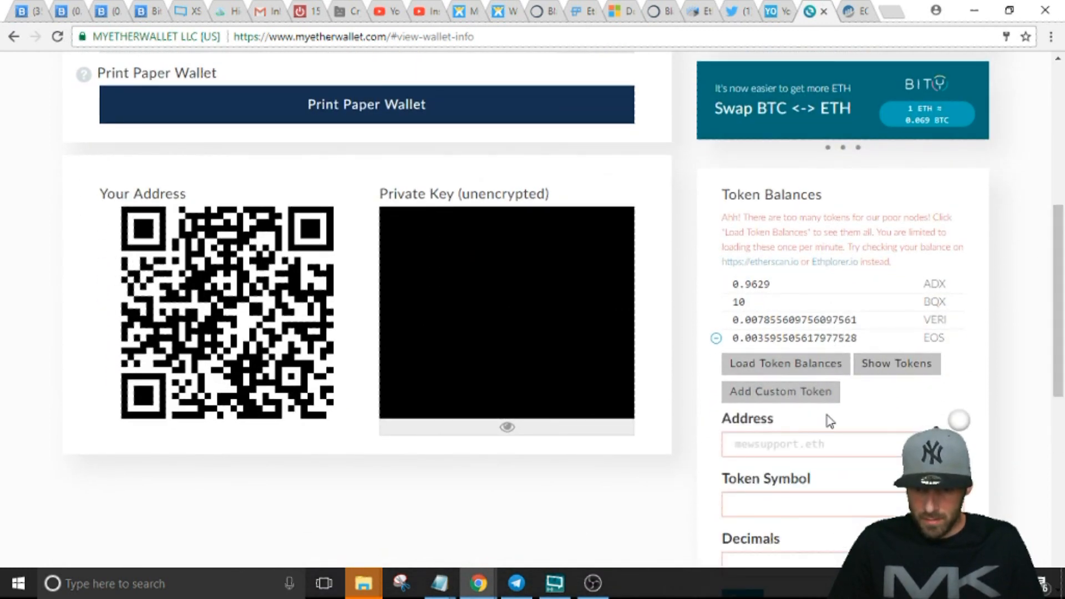
pyautogui.scroll(-3)
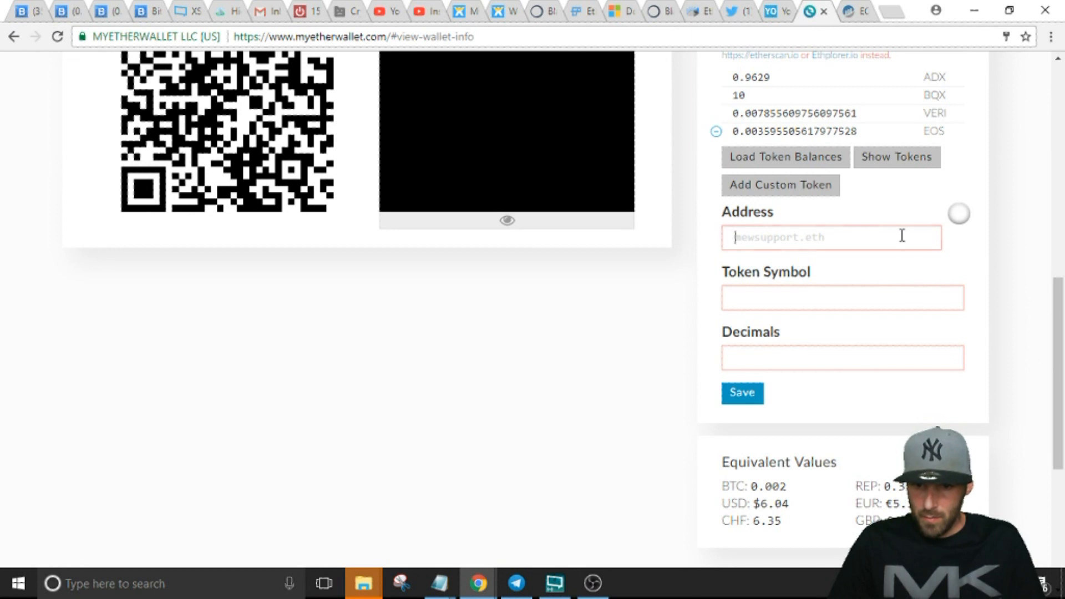
pyautogui.rightClick(831, 237)
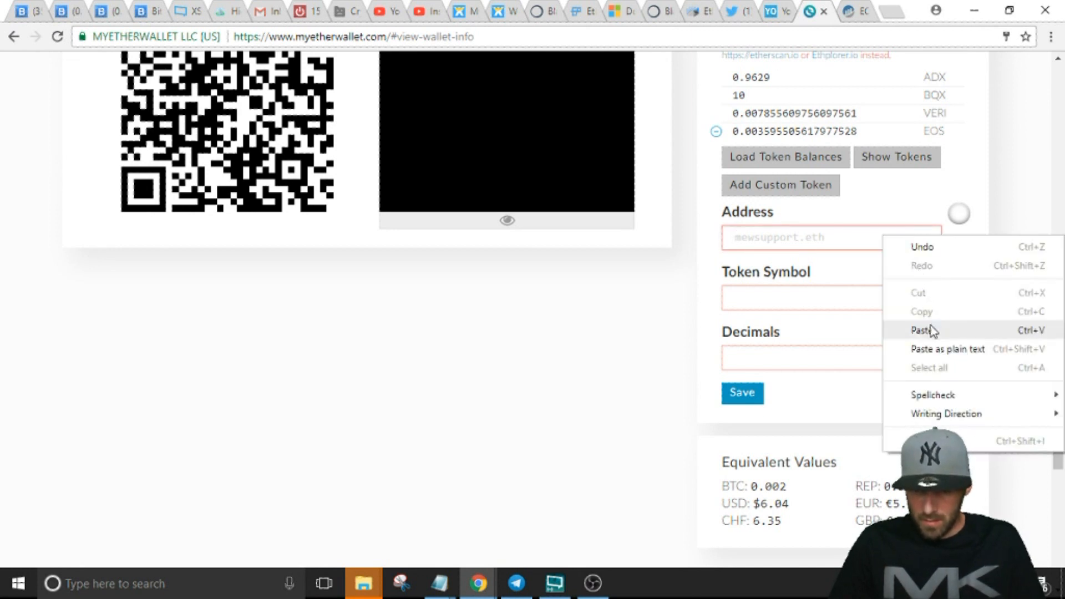
pyautogui.click(920, 330)
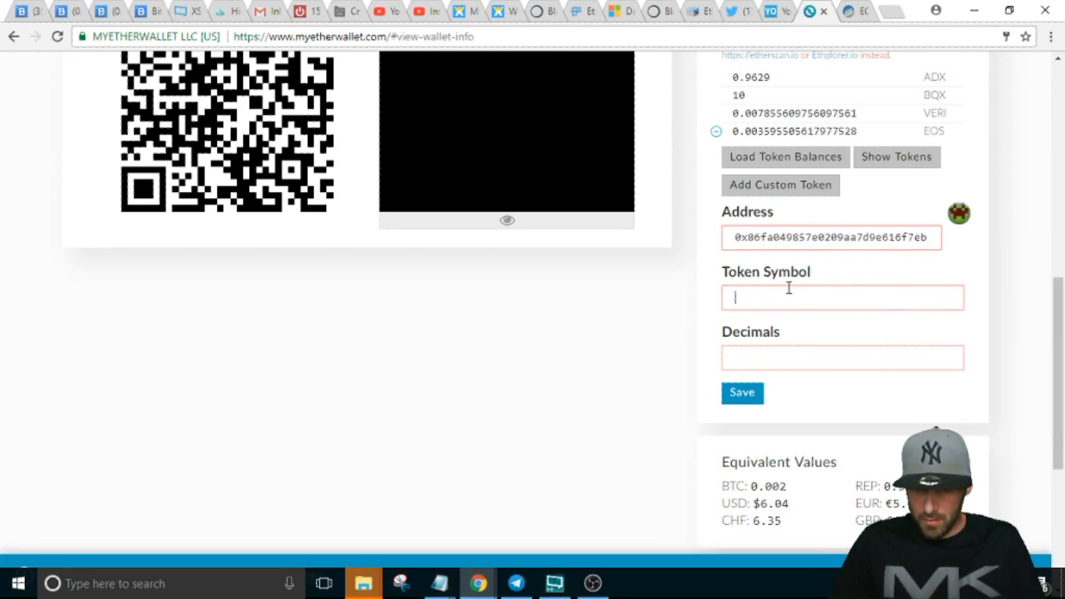
pyautogui.write('EOS')
pyautogui.click(843, 358)
pyautogui.write('18')
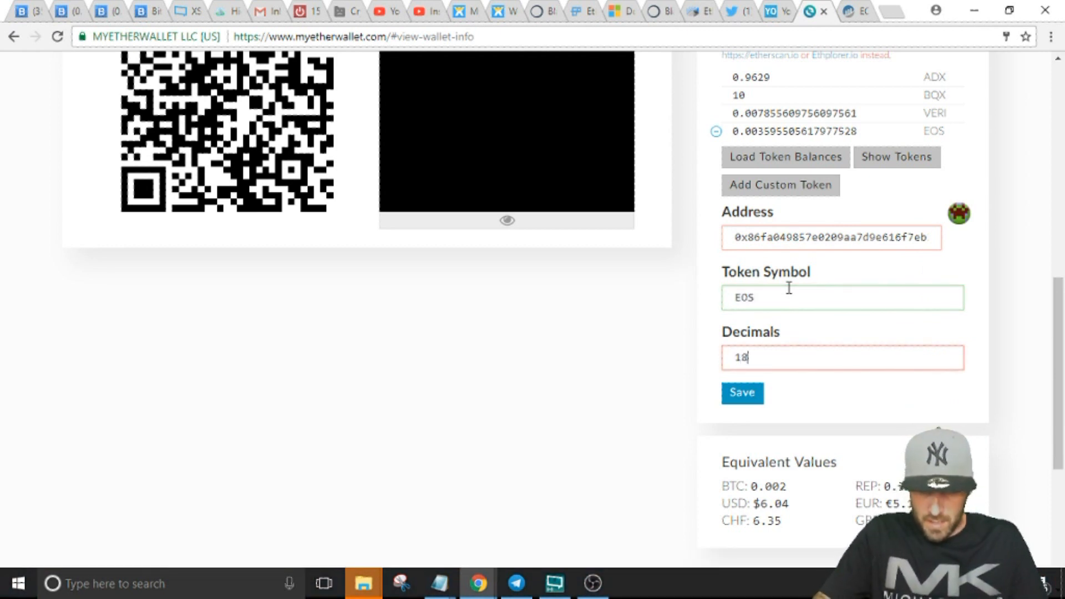
pyautogui.click(742, 392)
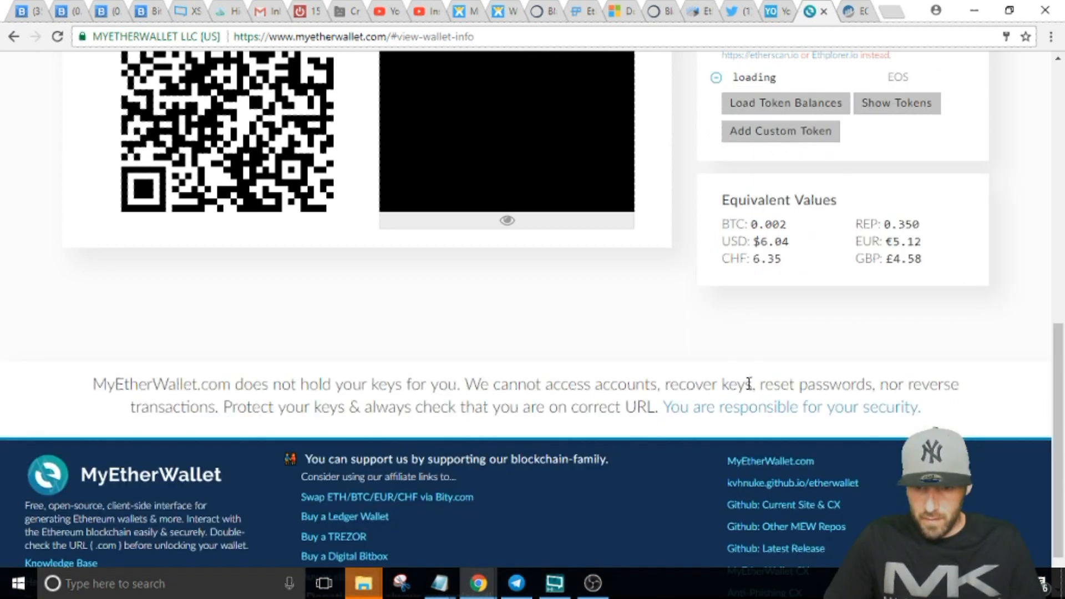
# Remove the duplicate EOS row so Token Balances shows a single EOS entry.
pyautogui.scroll(3)
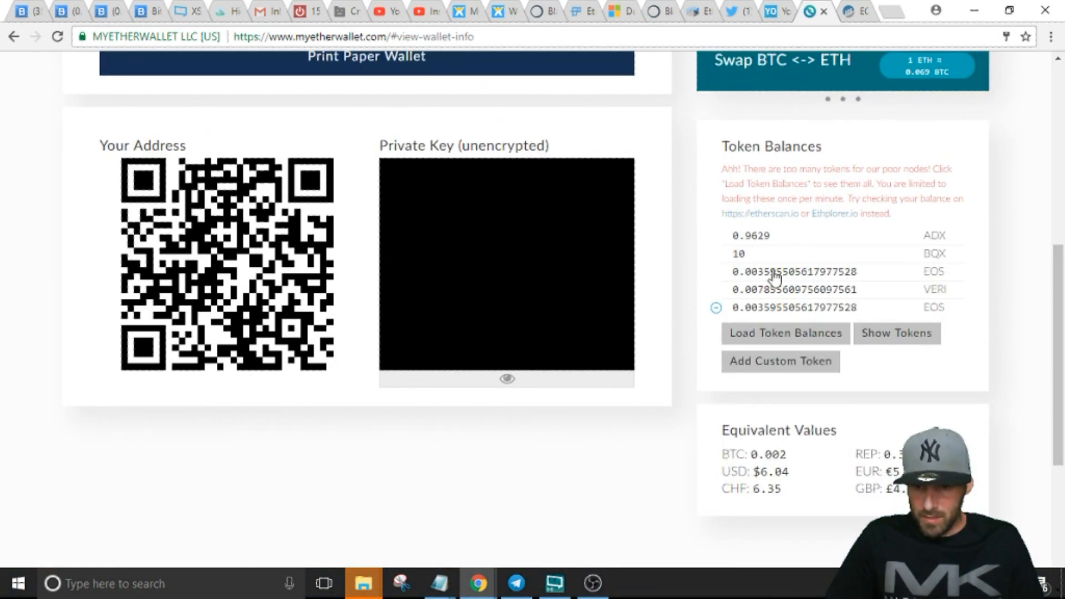
pyautogui.moveTo(716, 307)
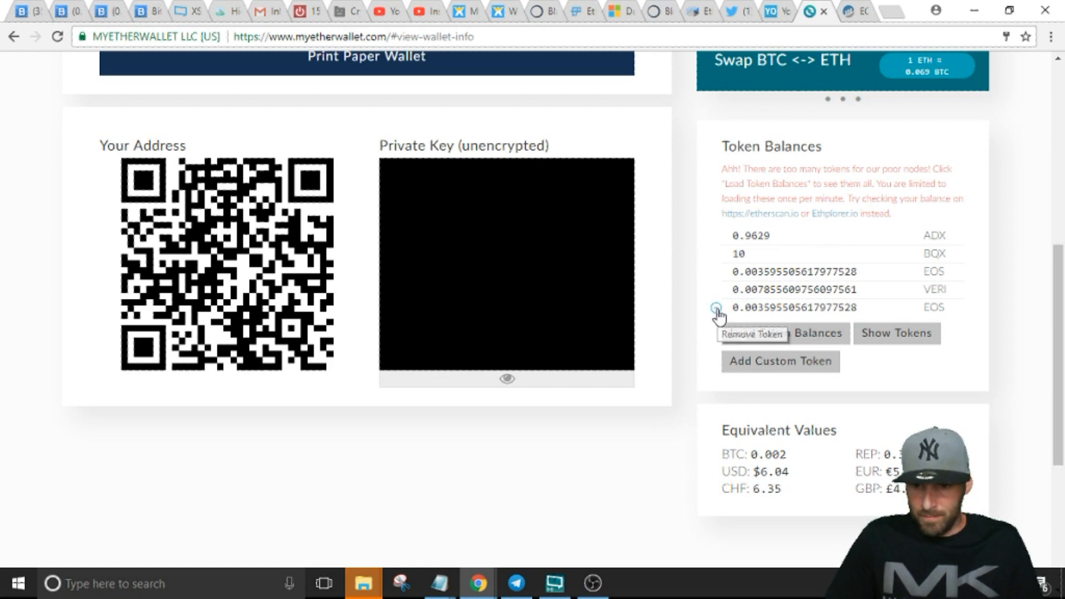
pyautogui.click(716, 307)
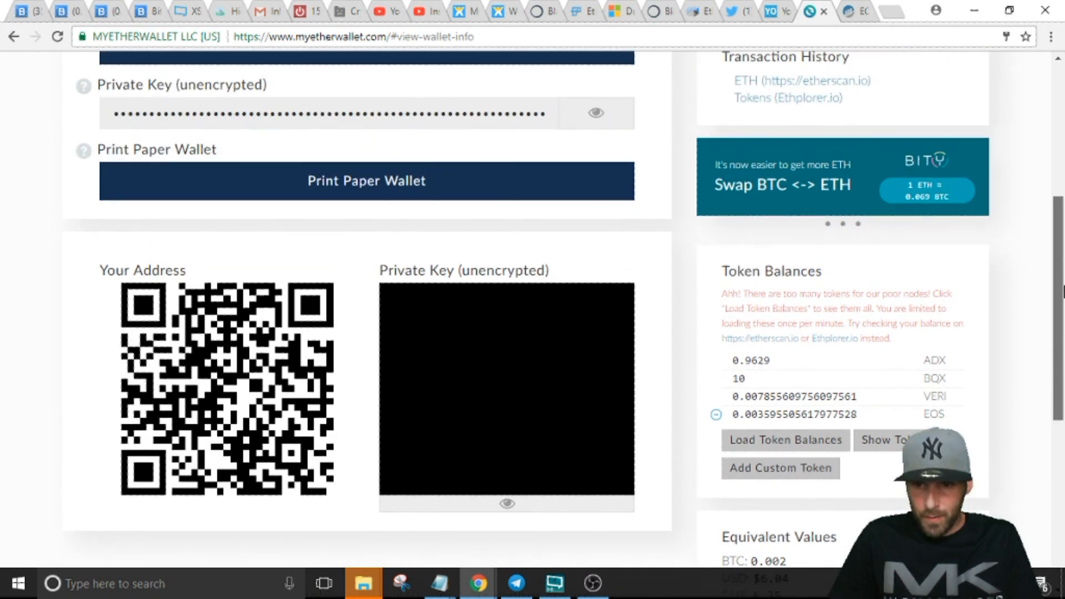
pyautogui.scroll(-3)
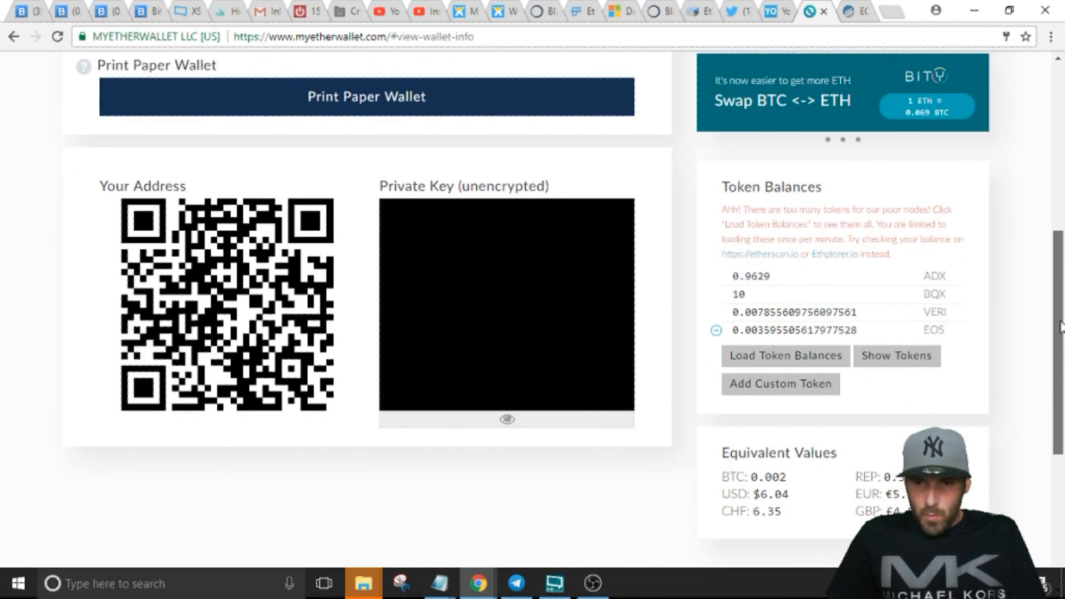
pyautogui.scroll(-3)
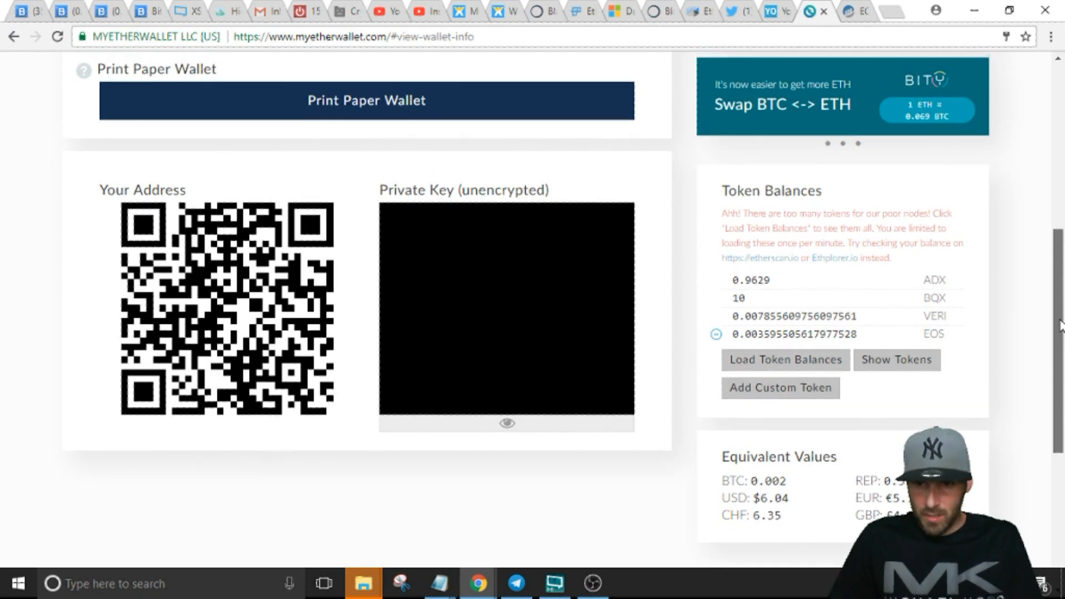
pyautogui.scroll(3)
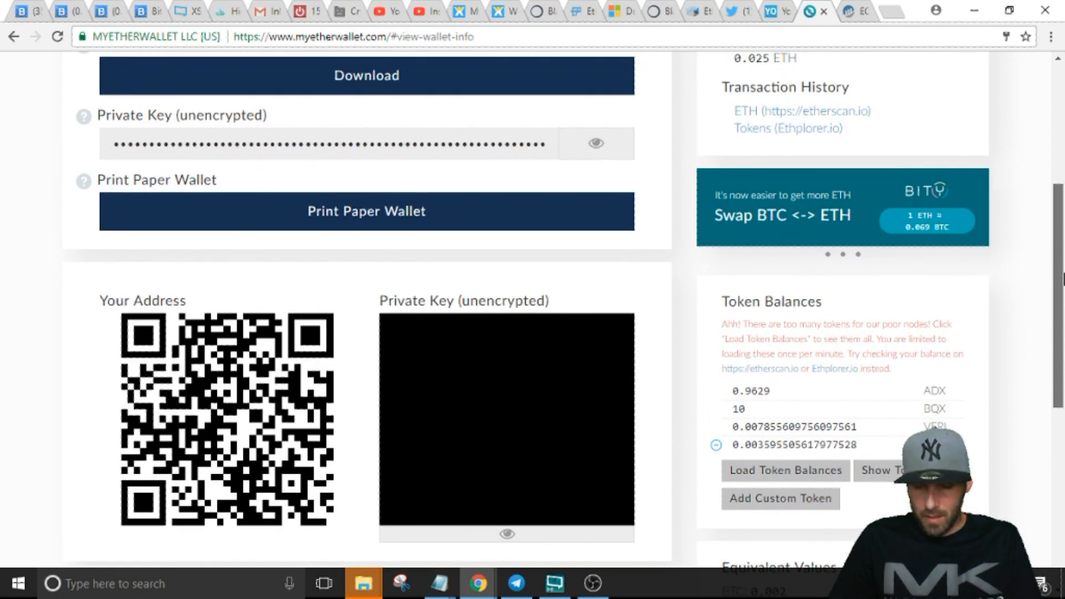
pyautogui.scroll(-3)
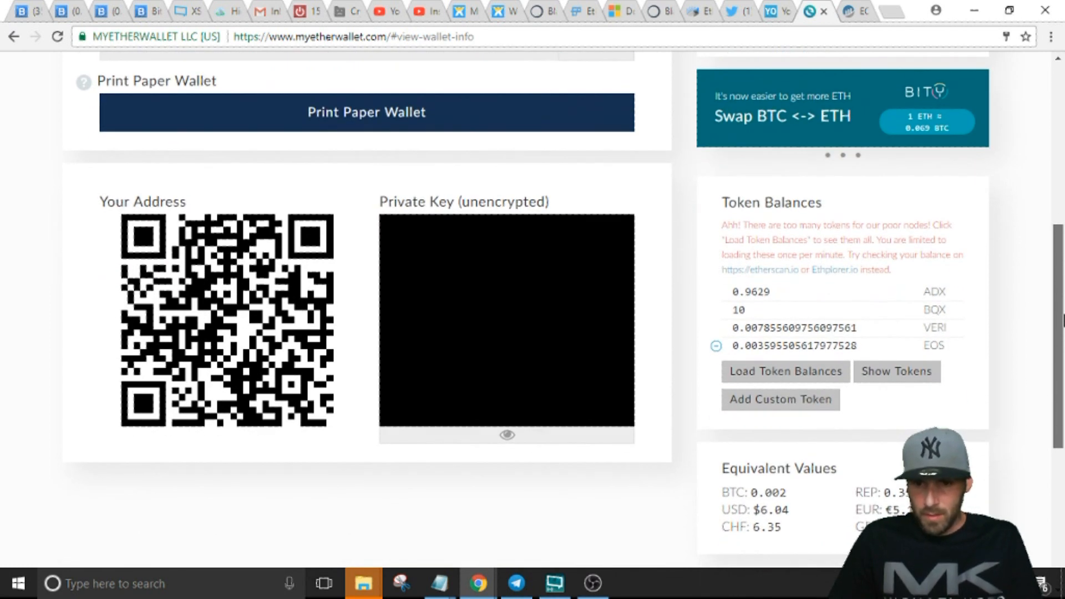